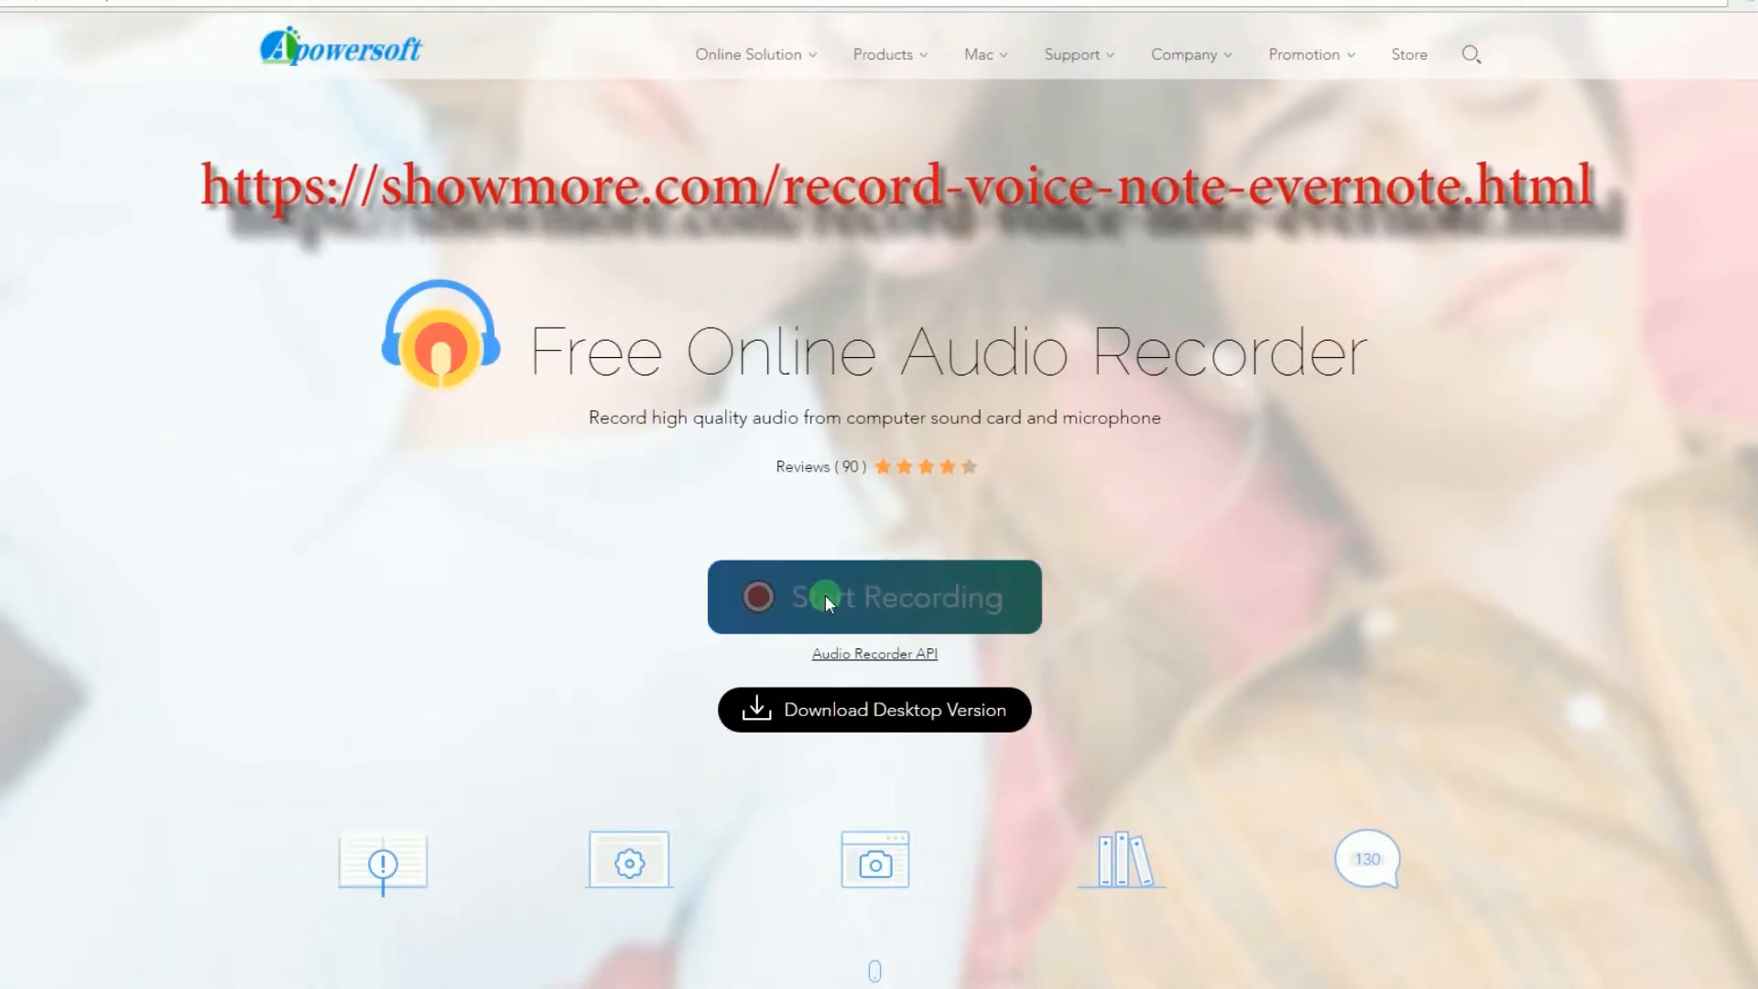
Step: Start the recorder from the website and allow the Apowersoft Online Launcher to open
{"action": "left_click", "coordinate": [873, 595]}
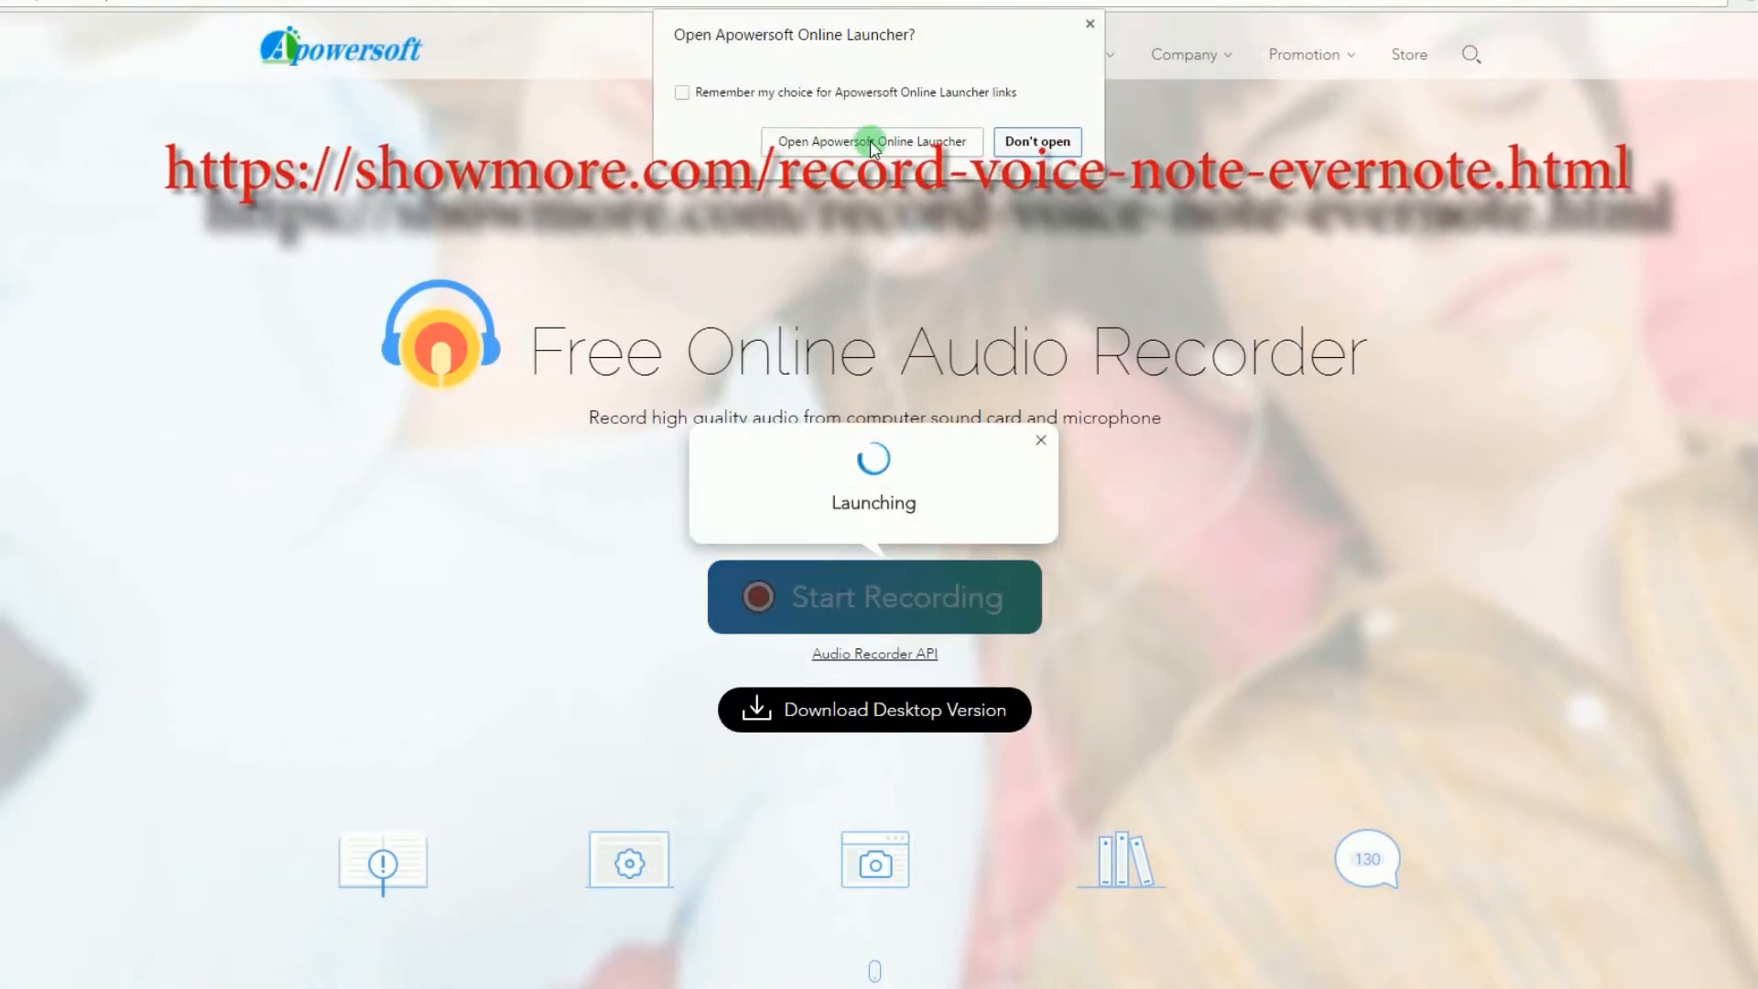
{"action": "left_click", "coordinate": [872, 141]}
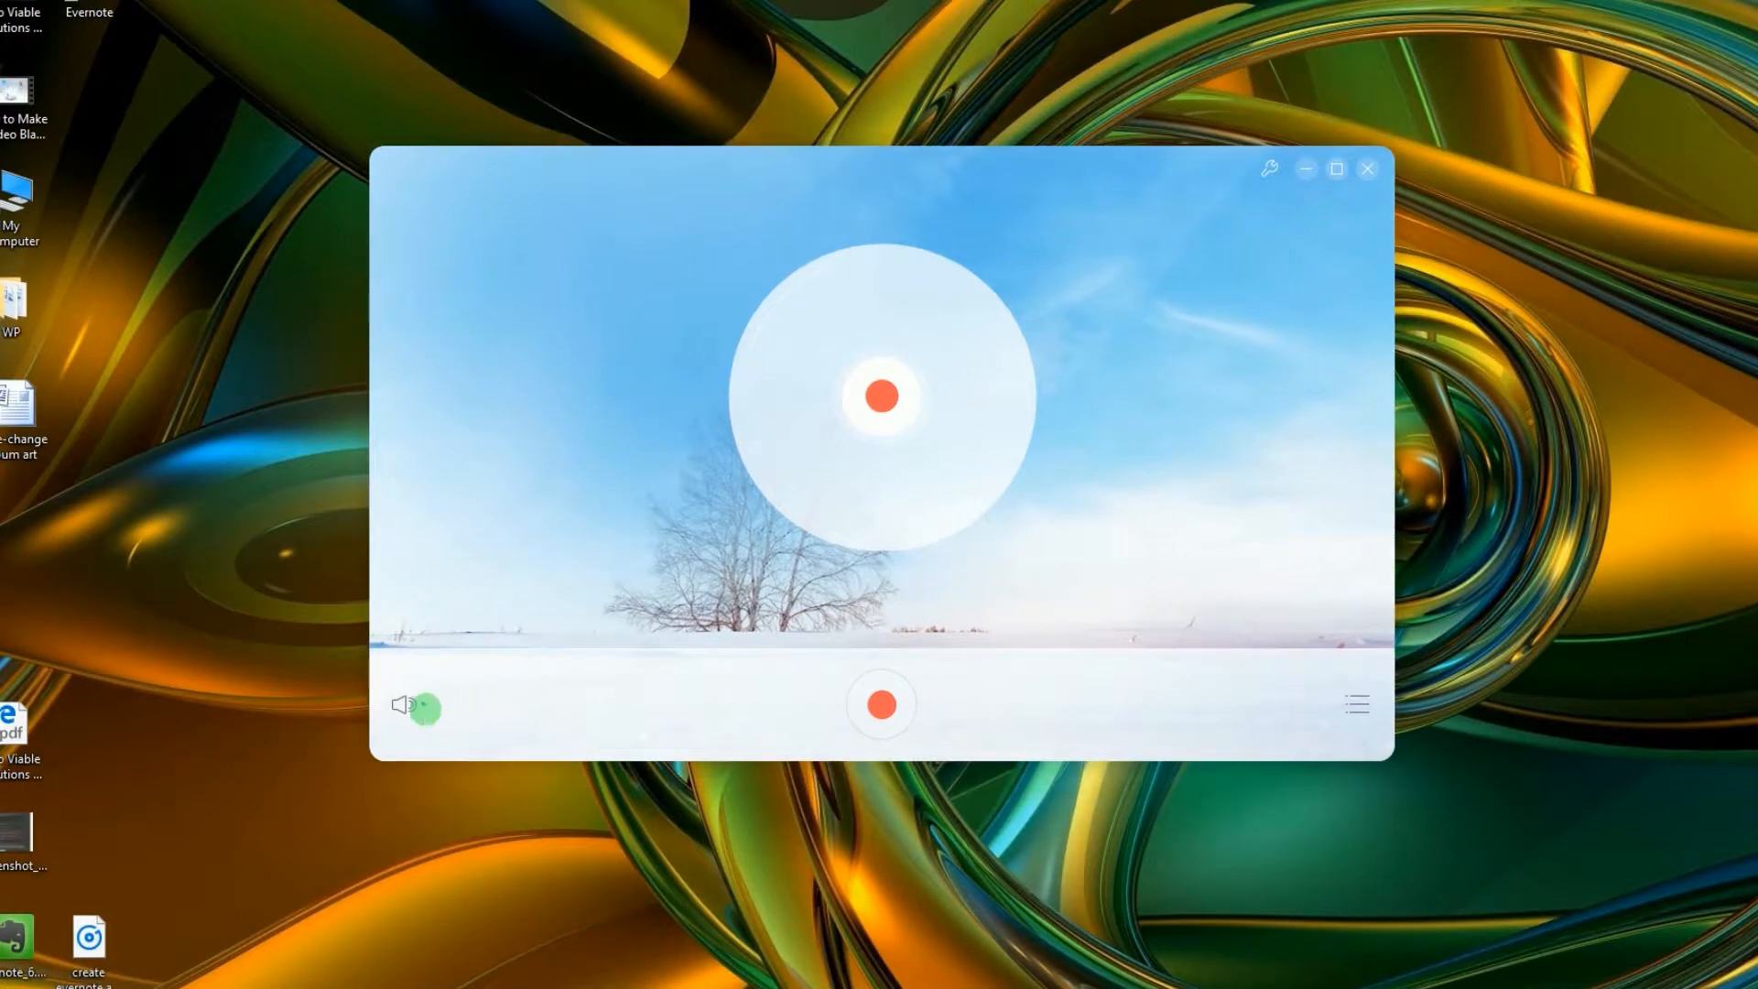
Step: Choose Microphone as the audio source for the recording
{"action": "left_click", "coordinate": [403, 706]}
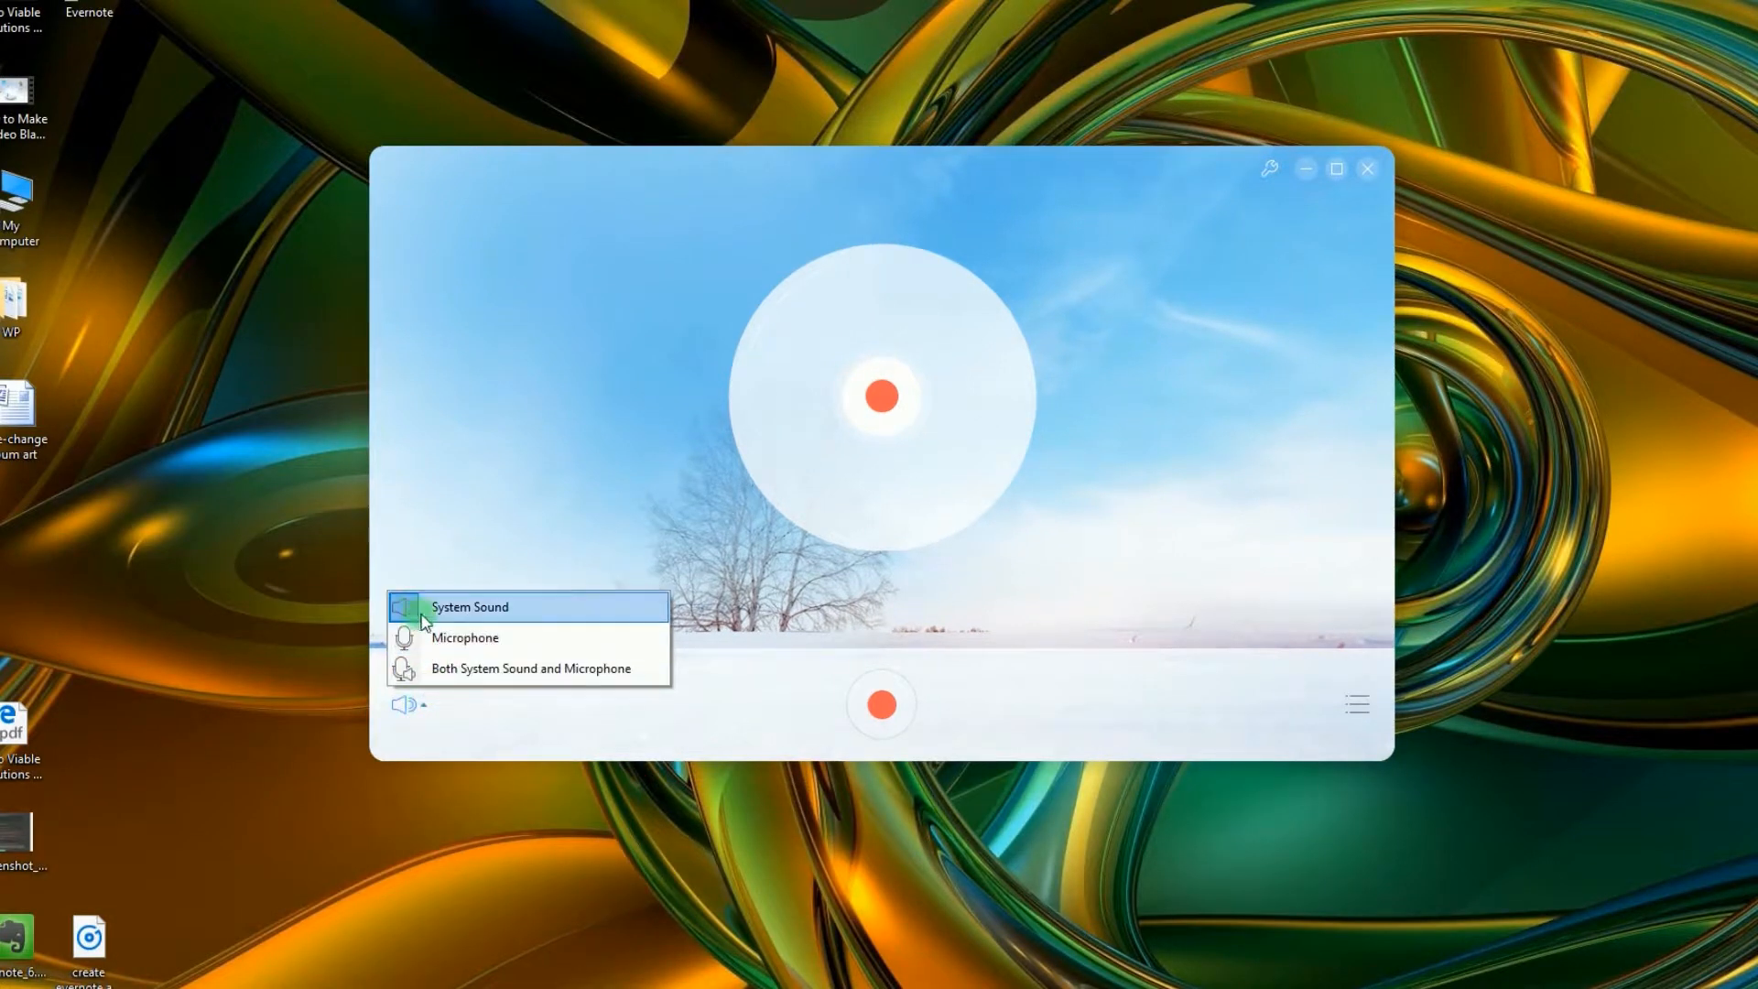
{"action": "mouse_move", "coordinate": [440, 668]}
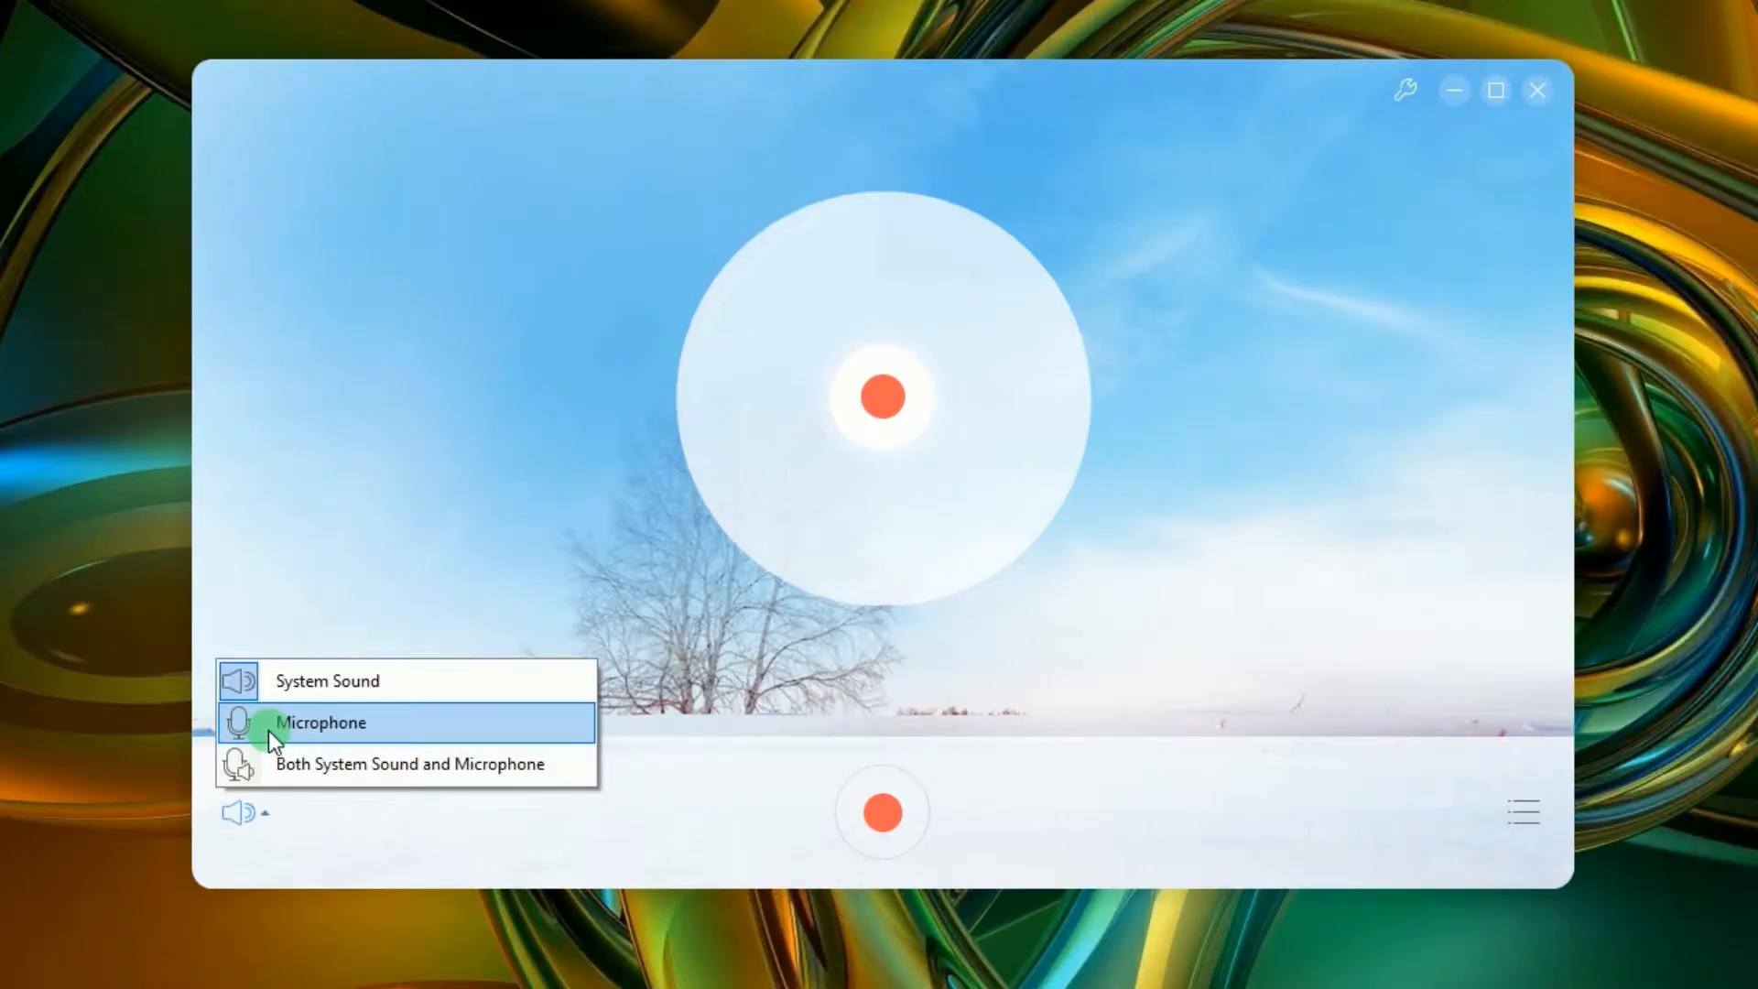
{"action": "left_click", "coordinate": [323, 721]}
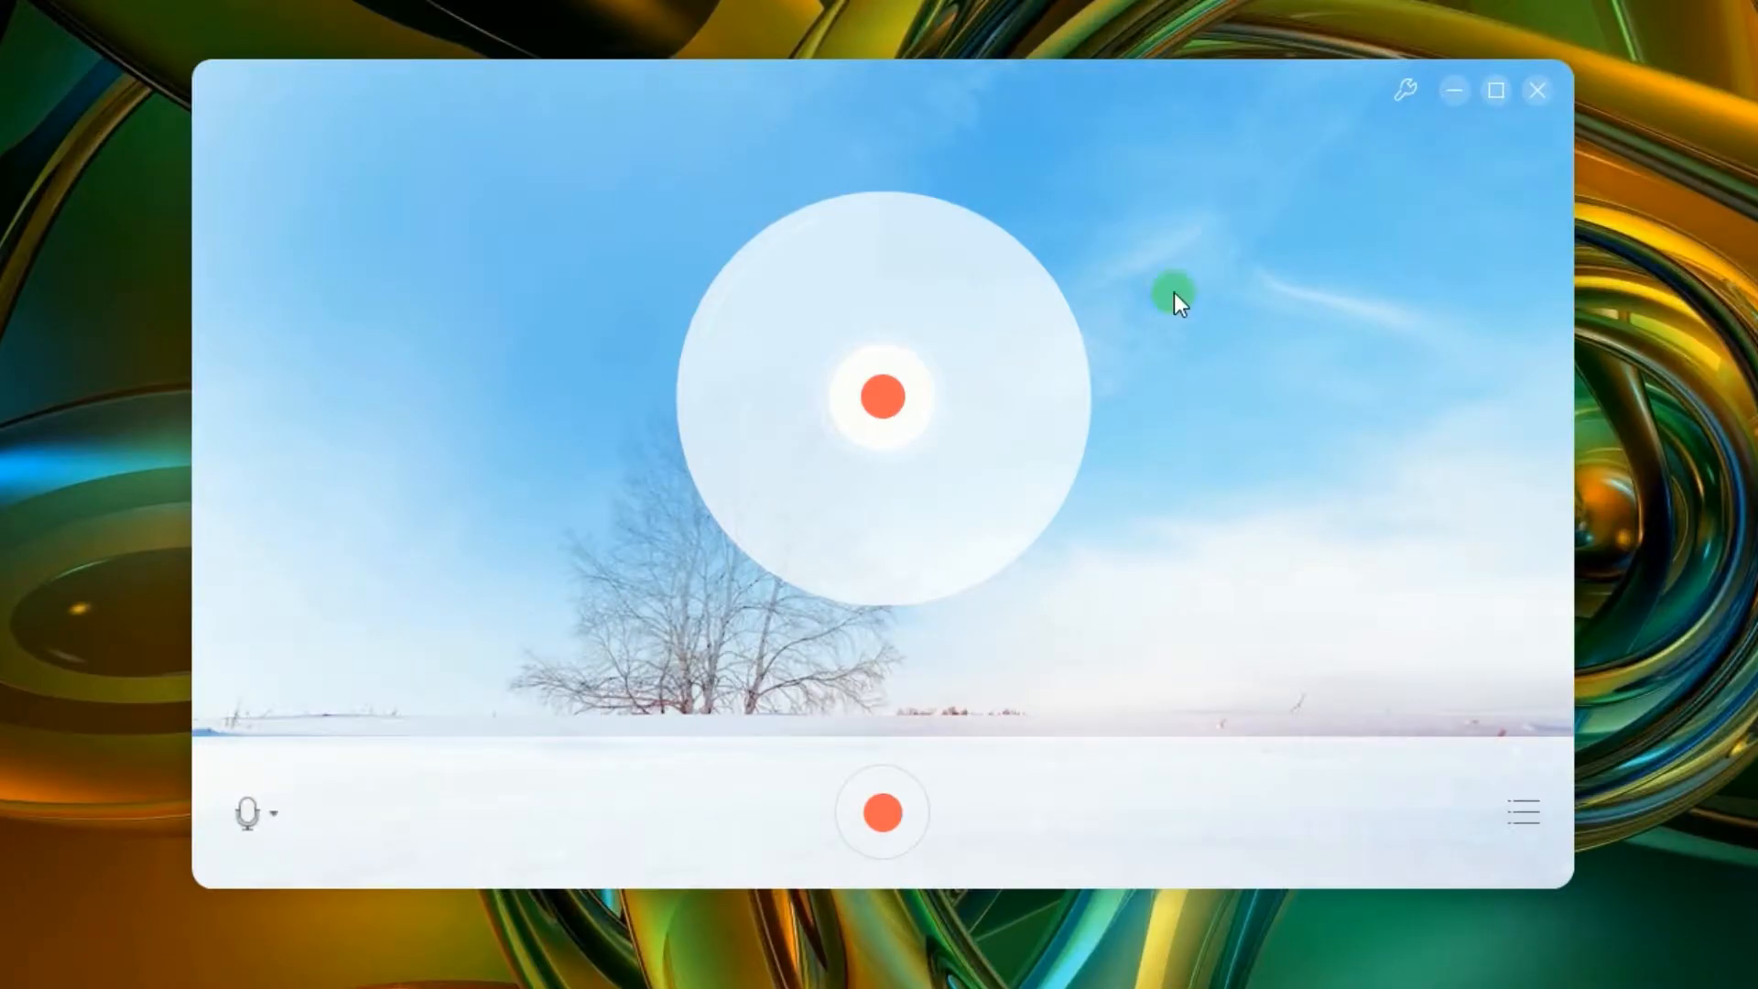
{"action": "mouse_move", "coordinate": [750, 588]}
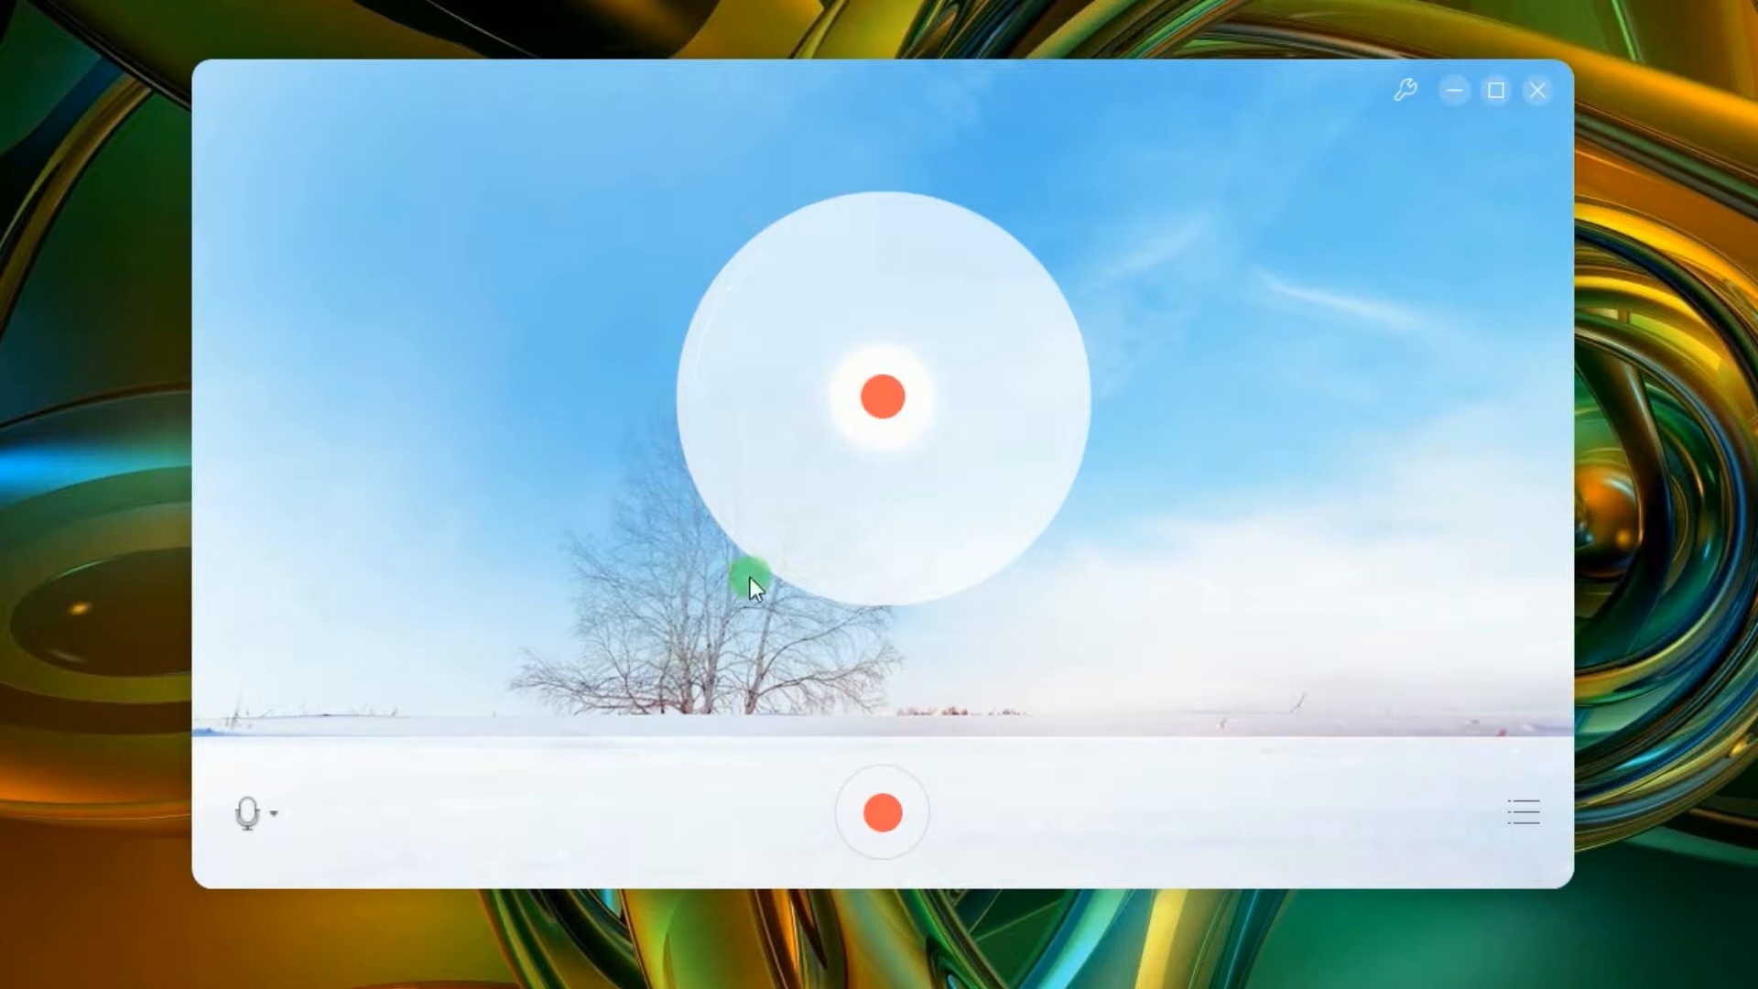
Step: Record a 13-second microphone clip saved as Track7 and show the saved recordings list
{"action": "left_click", "coordinate": [883, 811]}
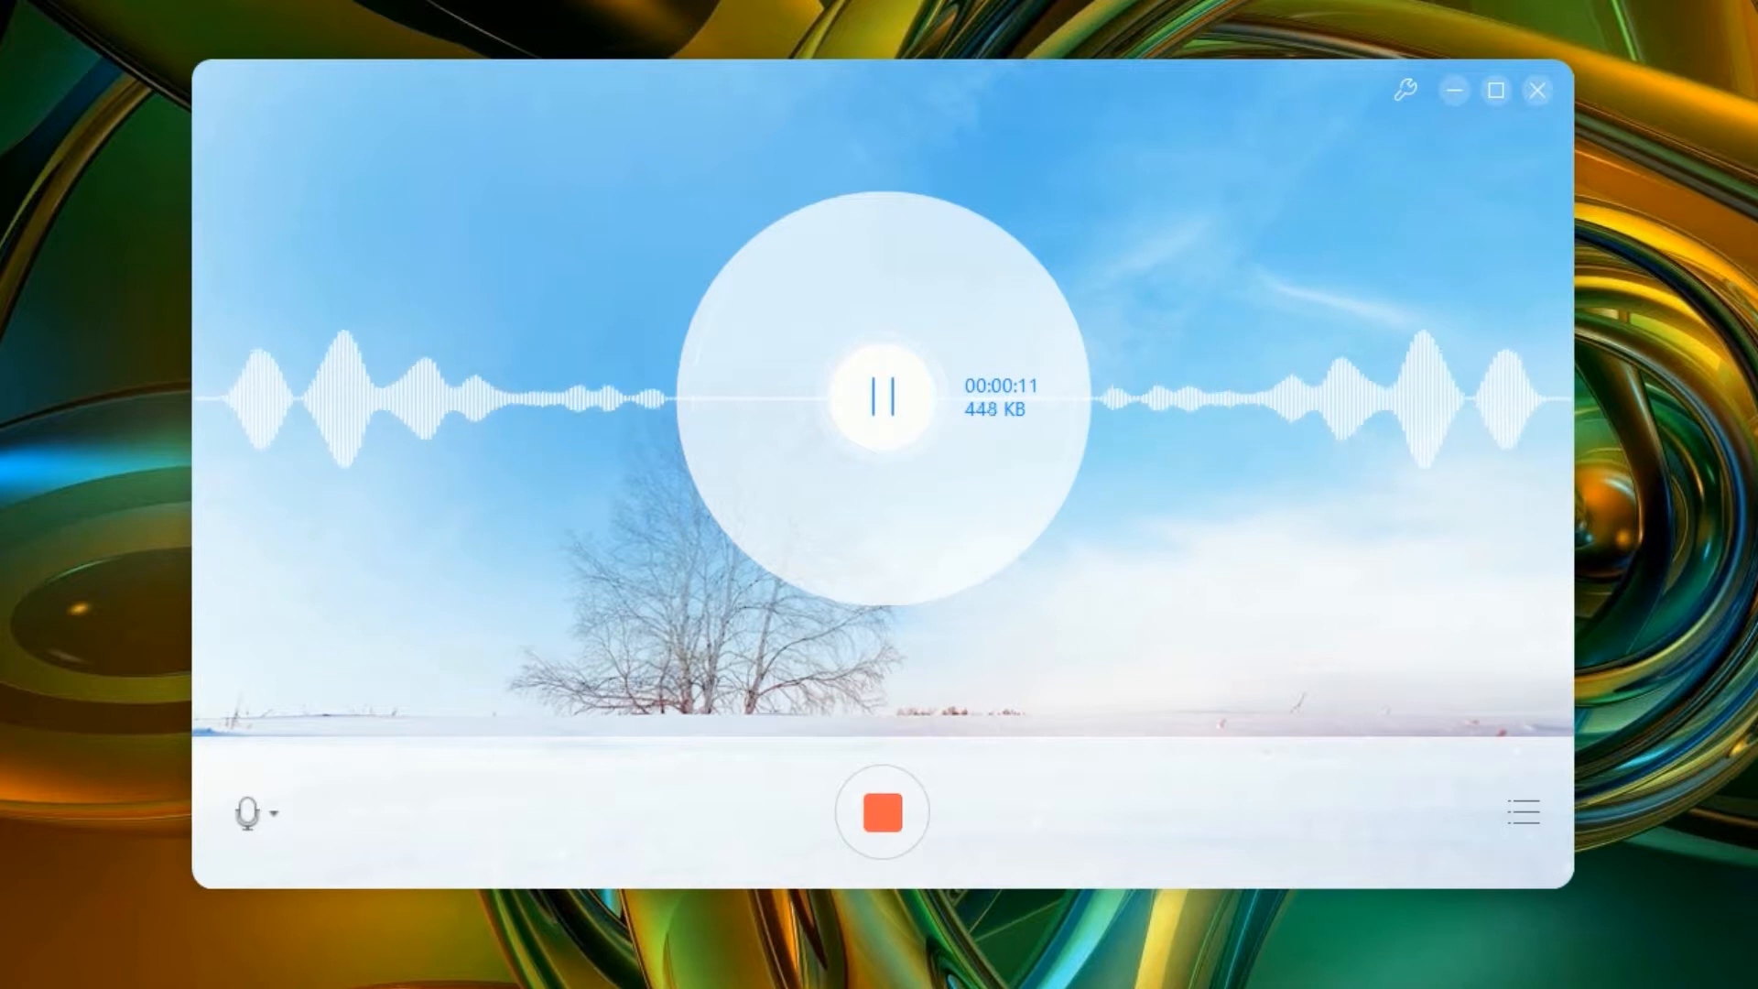
{"action": "left_click", "coordinate": [880, 811]}
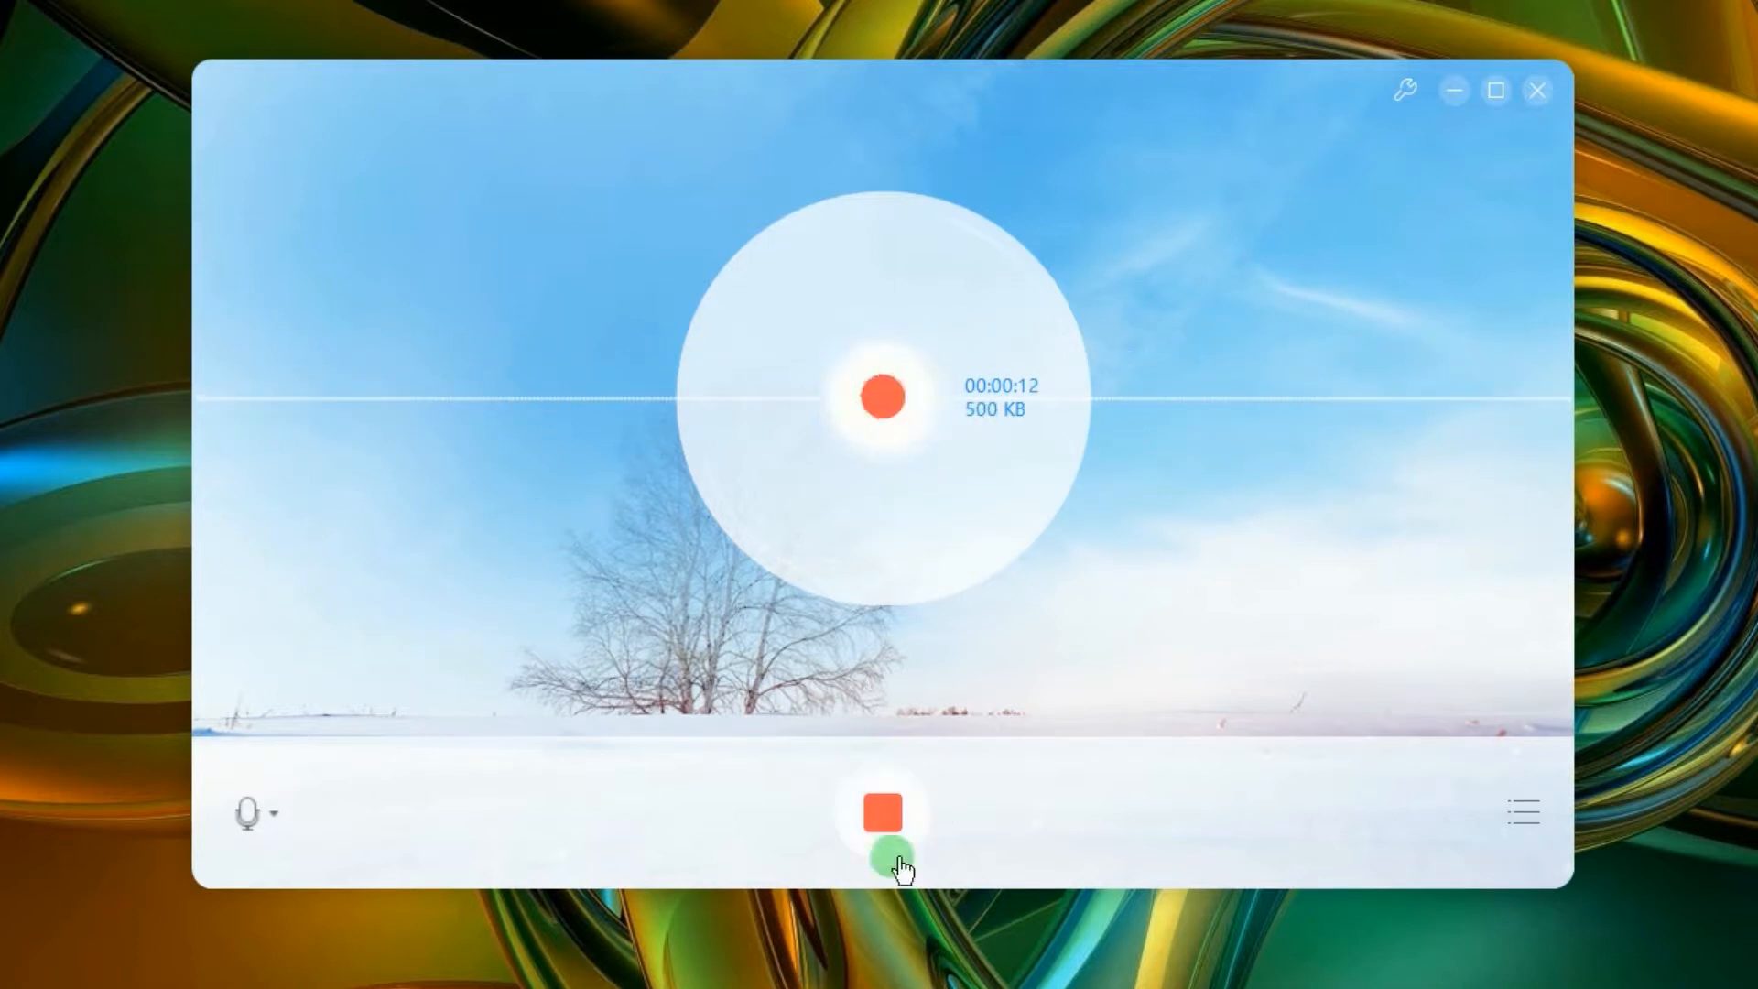
{"action": "left_click", "coordinate": [880, 811]}
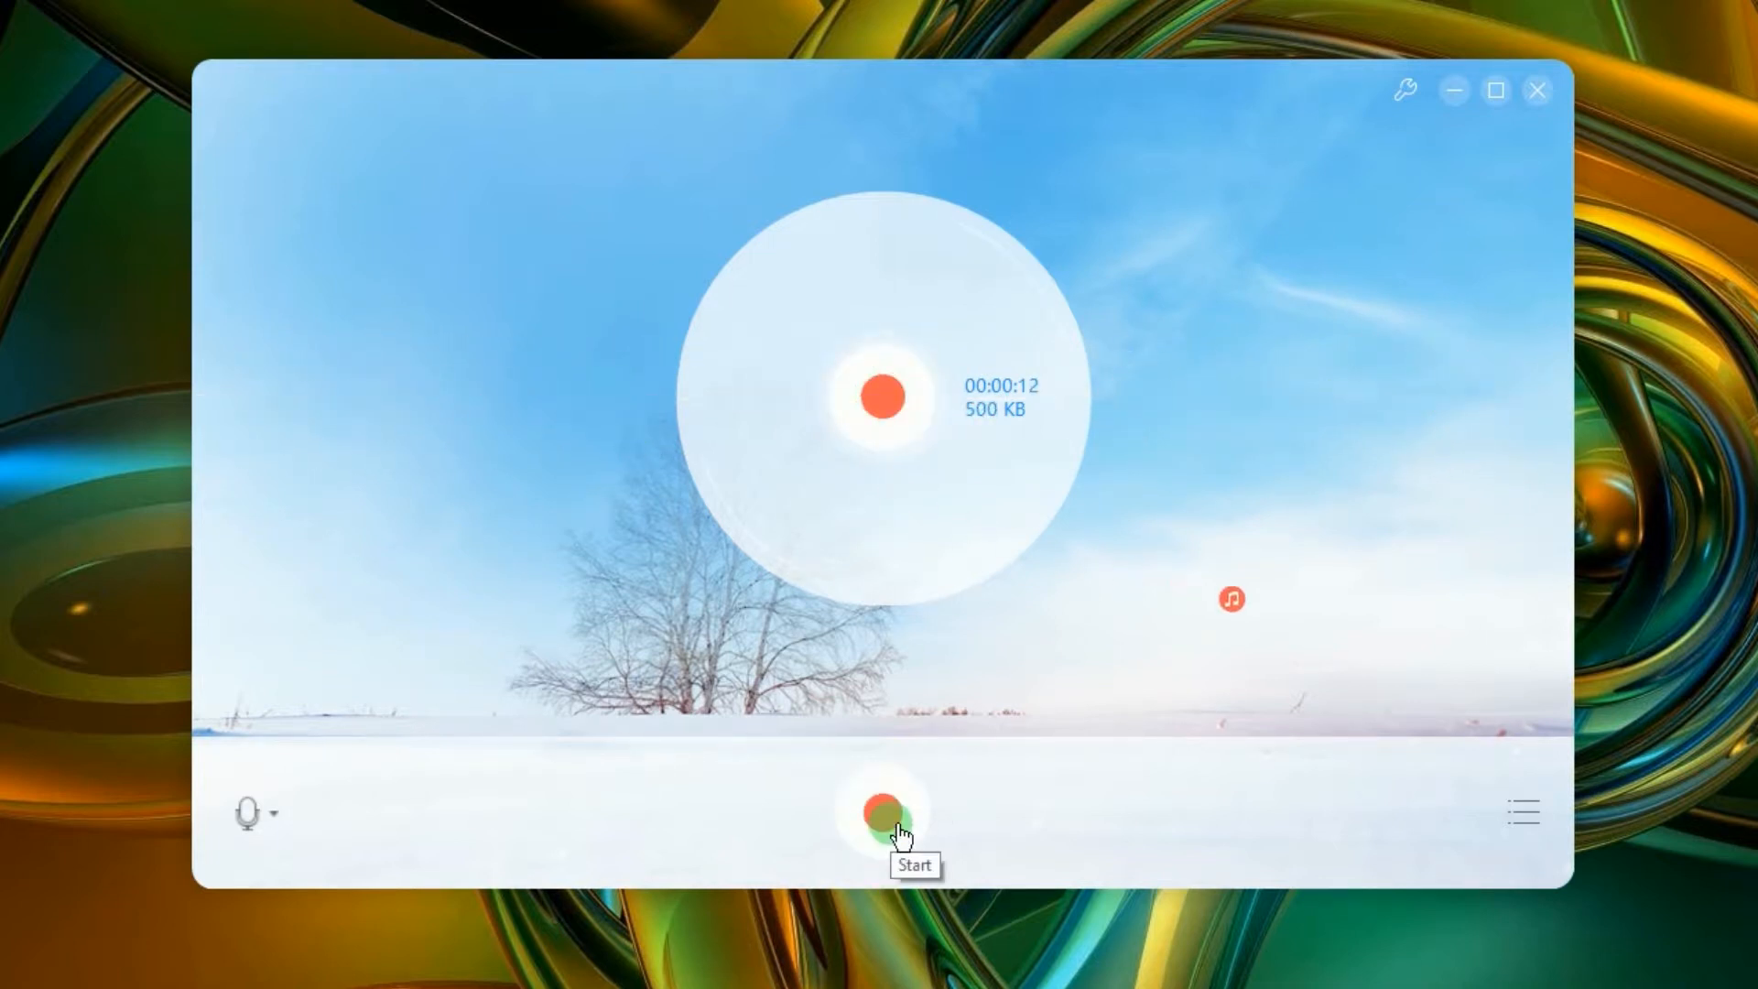
{"action": "left_click", "coordinate": [885, 811]}
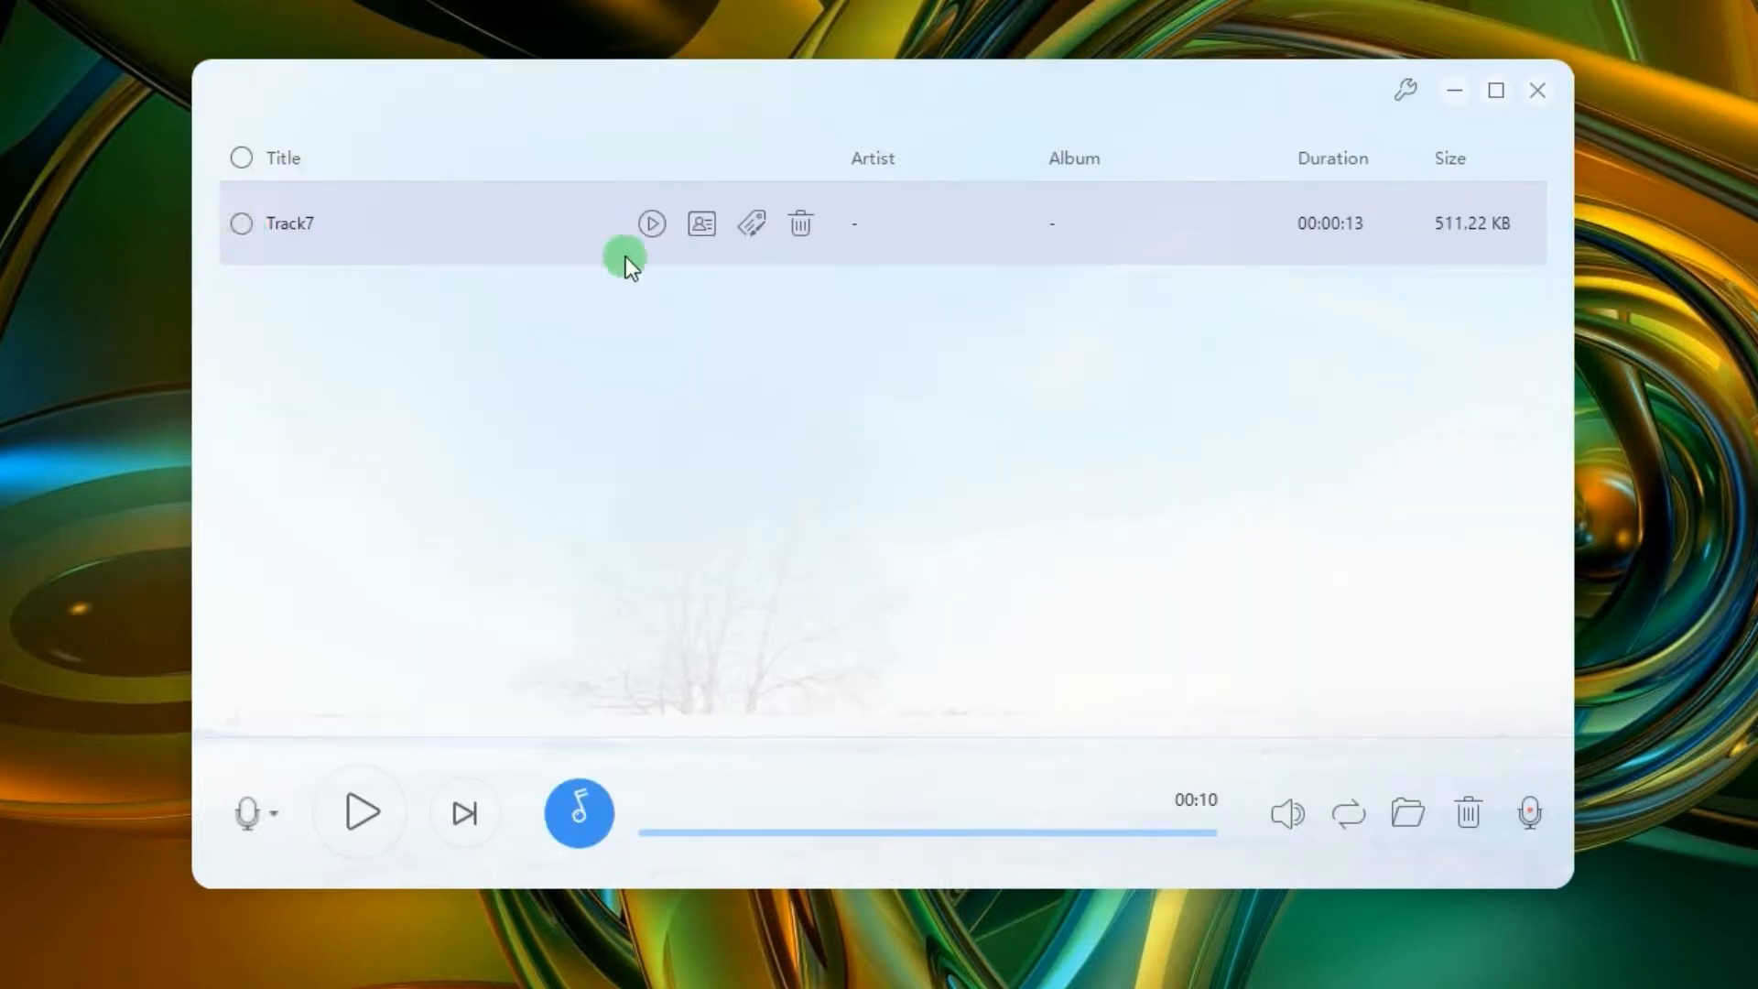
Step: Play back Track7 to check it, then go to the folder holding saved recordings
{"action": "left_click", "coordinate": [652, 224]}
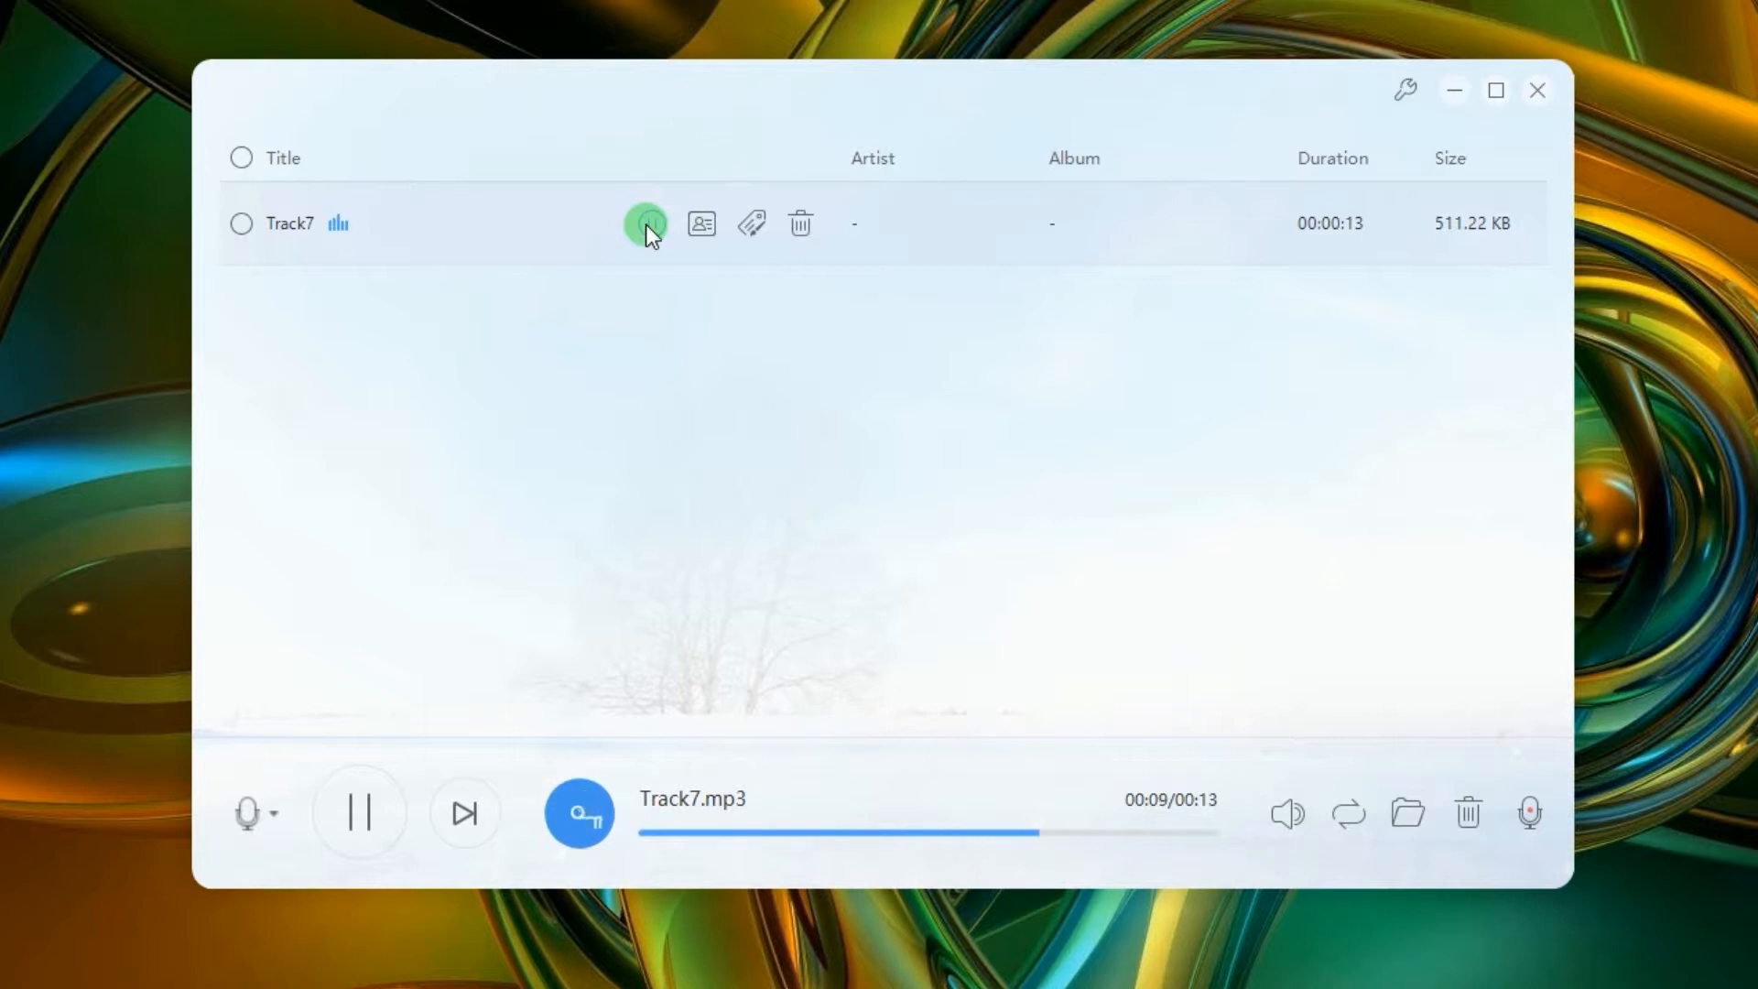
{"action": "left_click", "coordinate": [359, 811]}
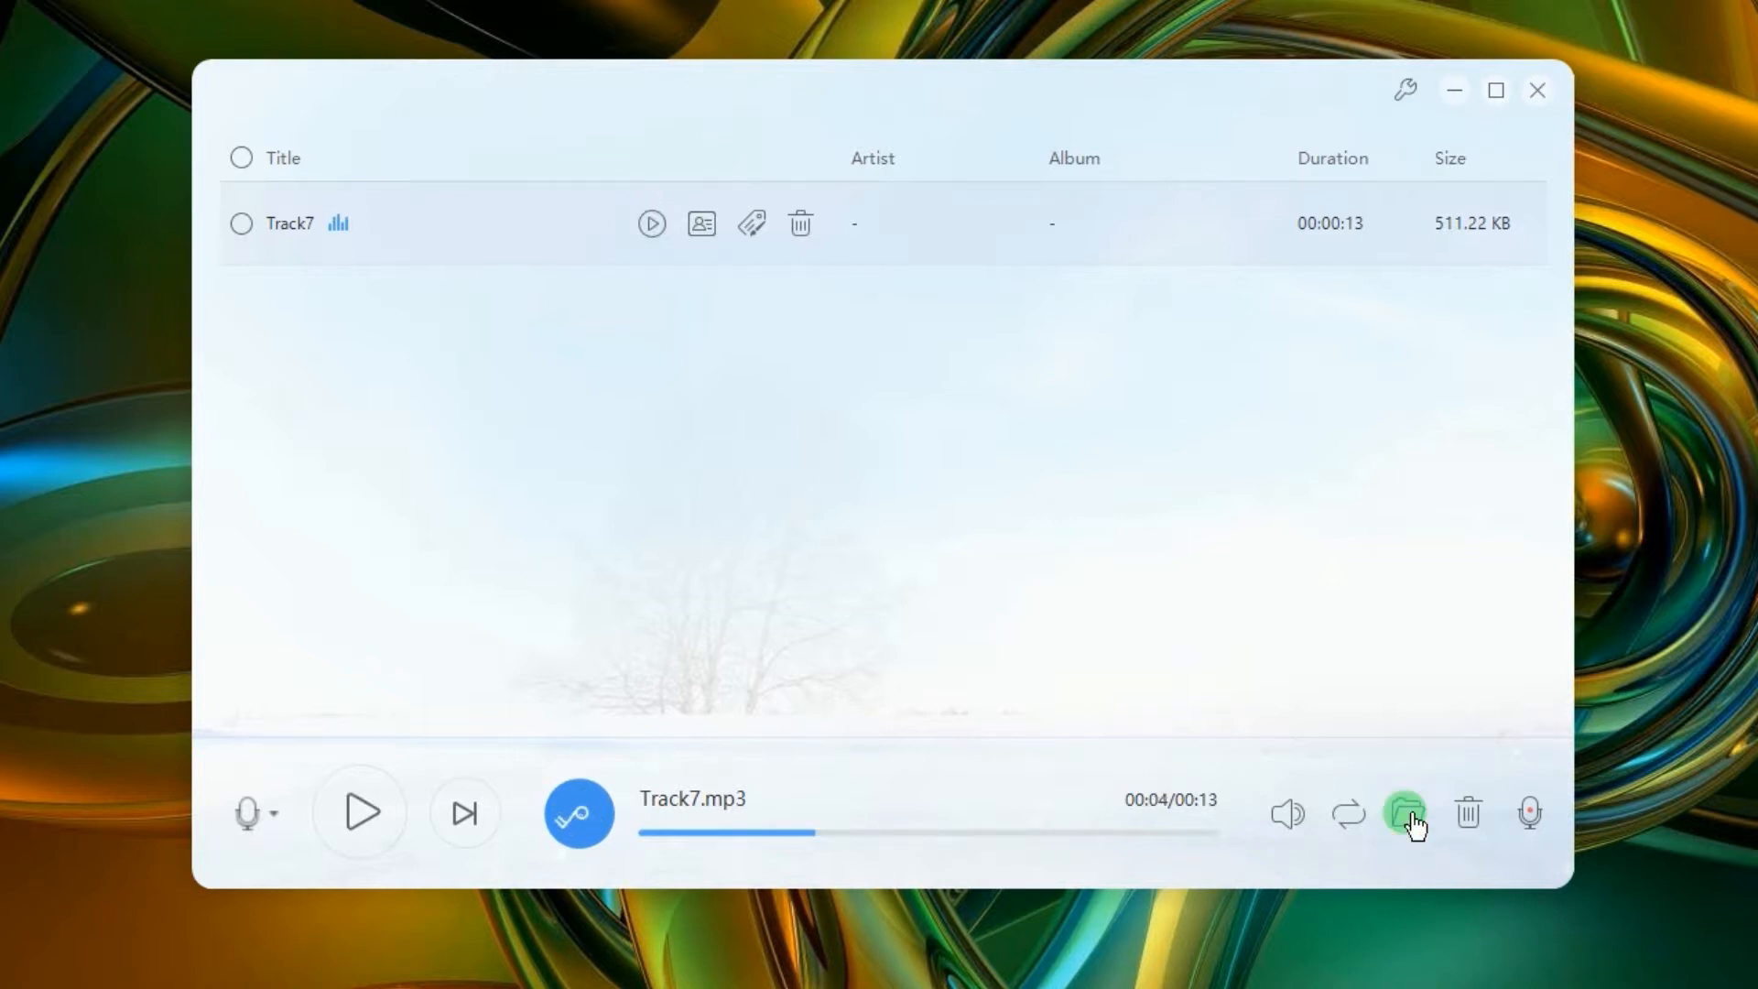
{"action": "left_click", "coordinate": [1406, 813]}
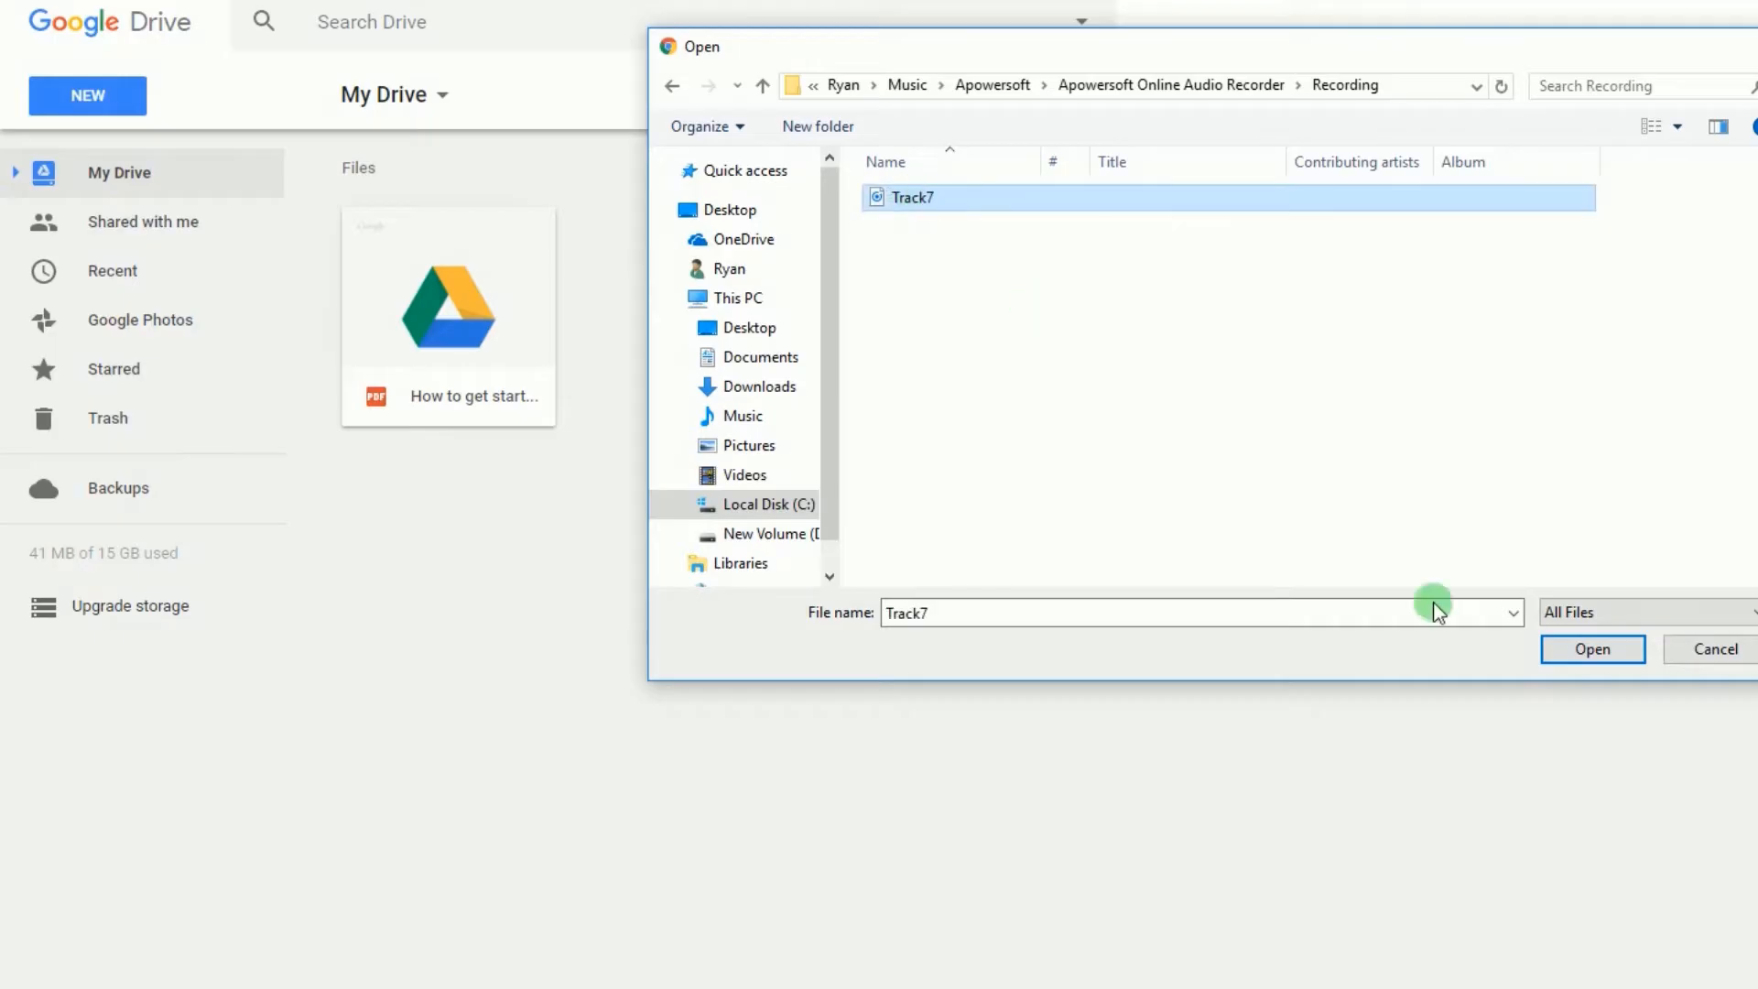
Step: Upload the selected Track7 file from the Recording folder into My Drive
{"action": "left_click", "coordinate": [1589, 648]}
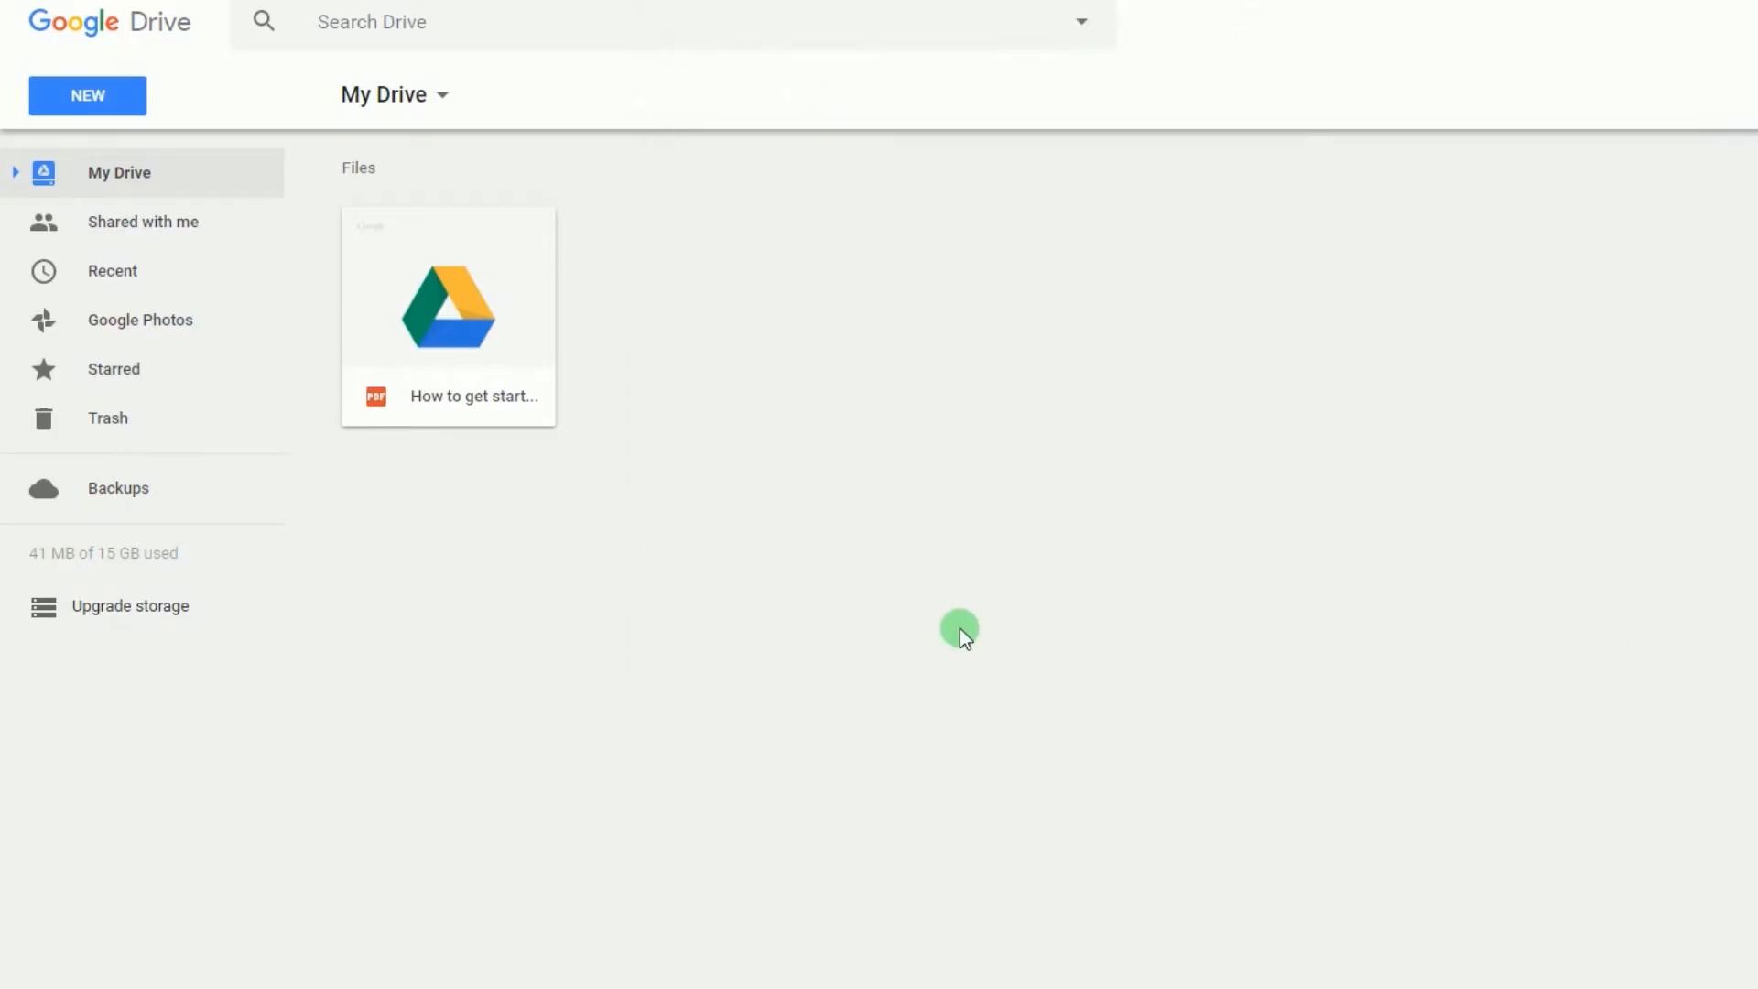
{"action": "mouse_move", "coordinate": [960, 628]}
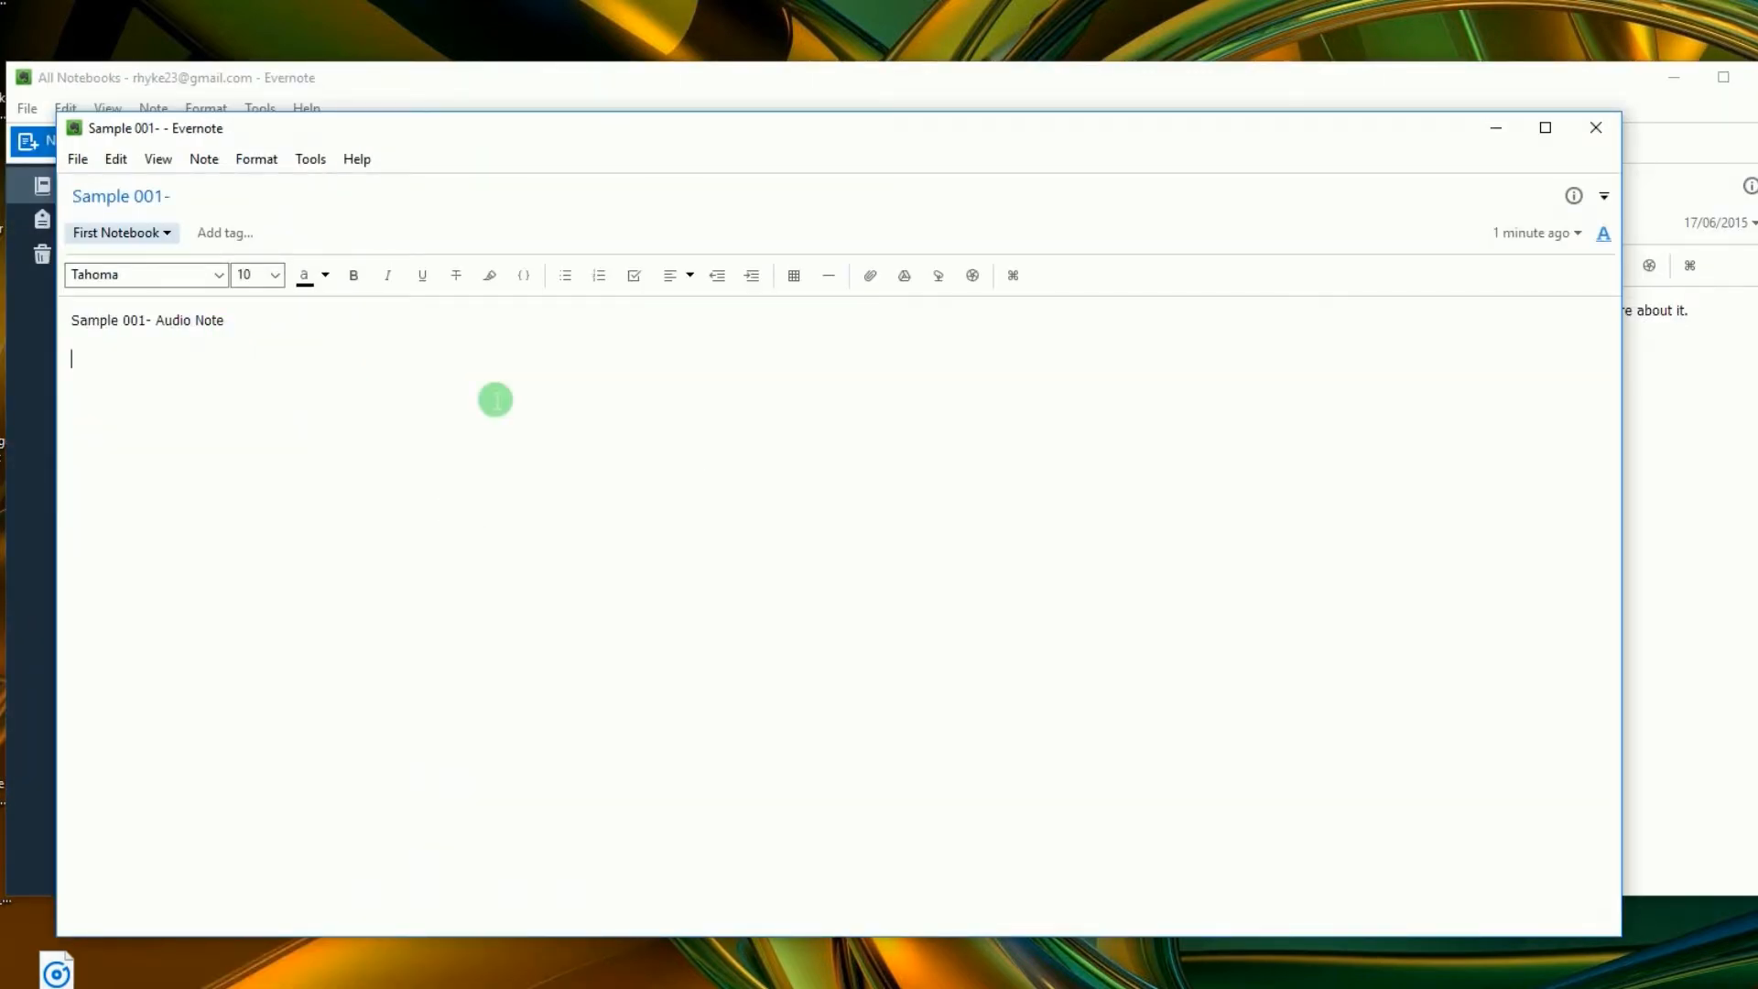
Step: Attach Track7.mp3 from Google Drive to the 'Sample 001- Audio Note' note
{"action": "left_click", "coordinate": [902, 276]}
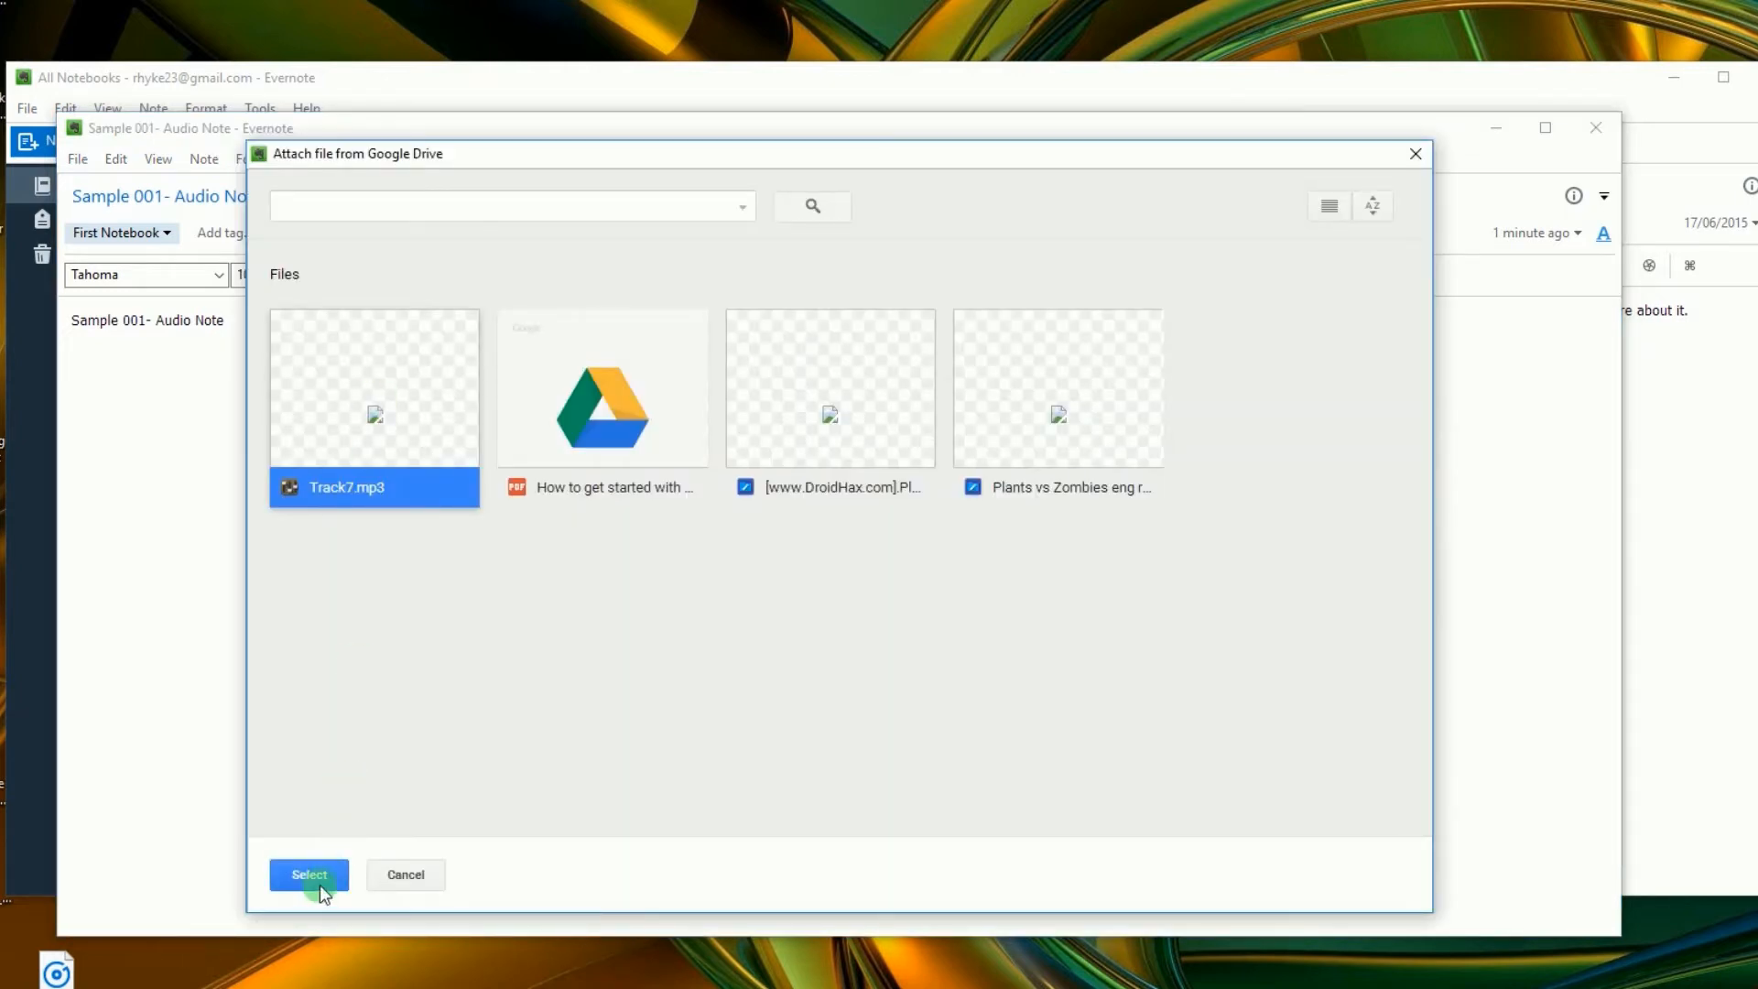
{"action": "left_click", "coordinate": [308, 876]}
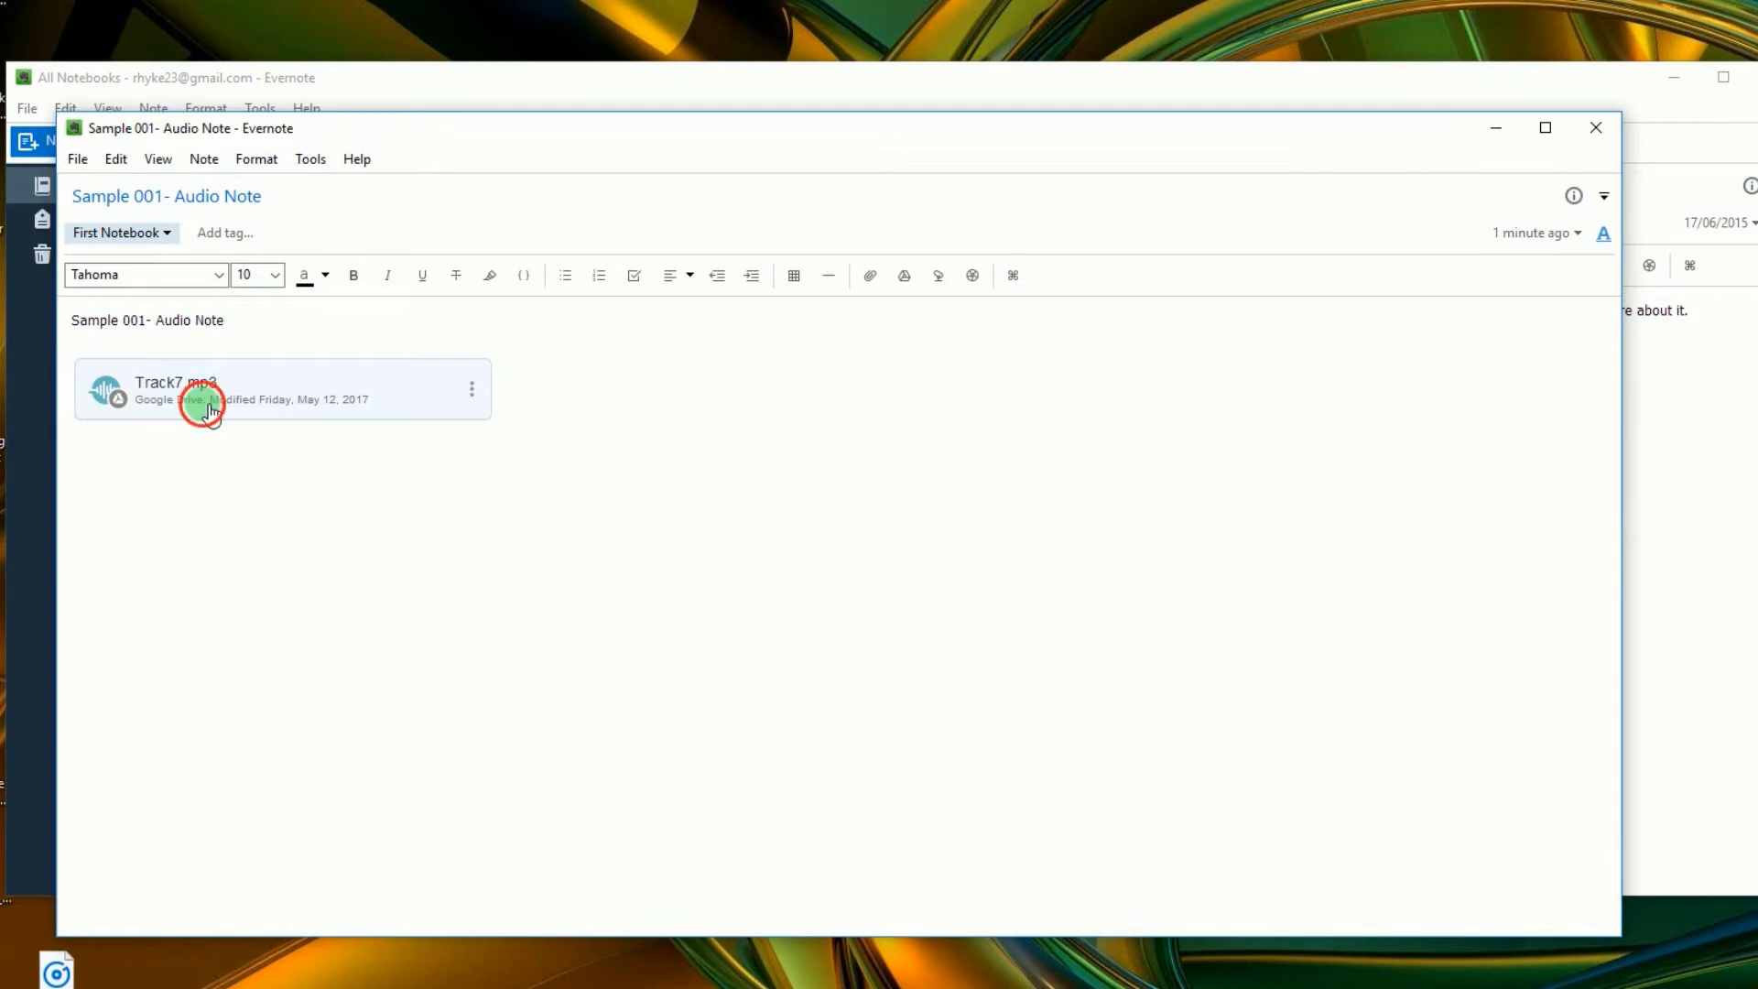